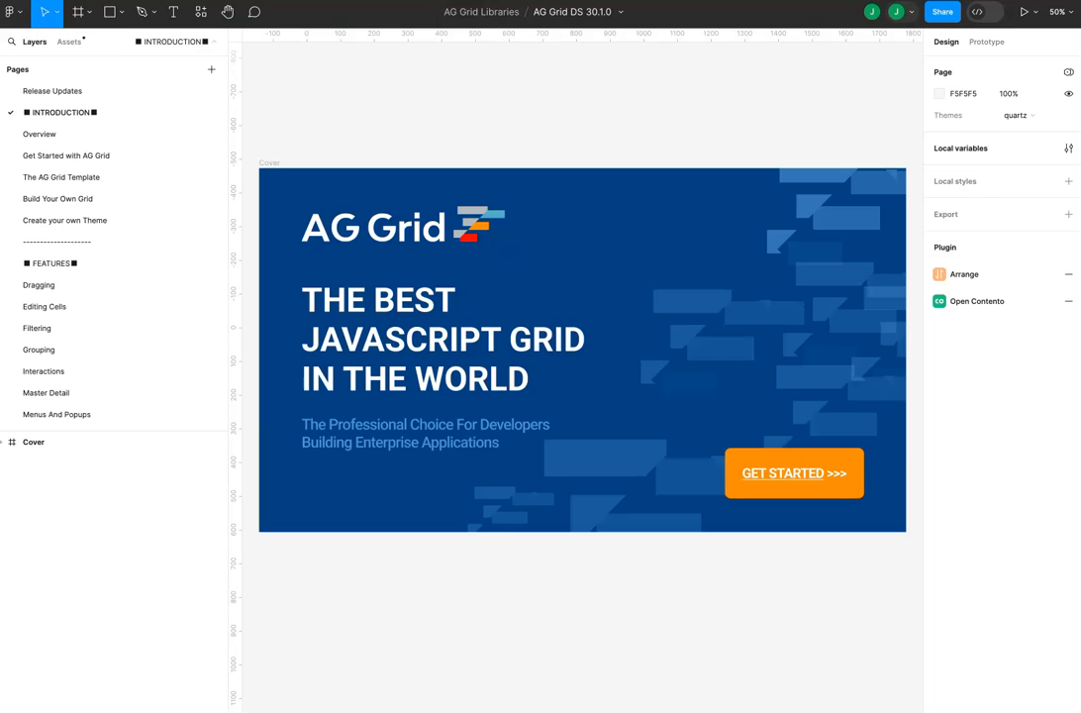
Open the 'Get Started with AG Grid' page showing the 1920×1080 cover slide.
left_click(66, 155)
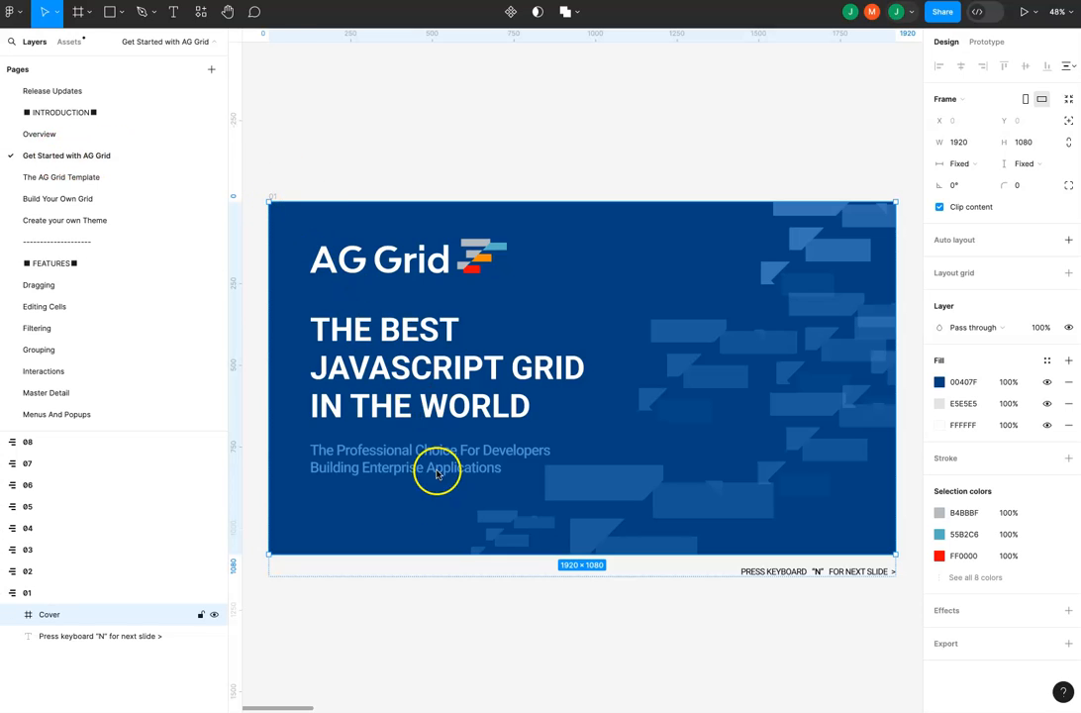
mouse_move(366, 586)
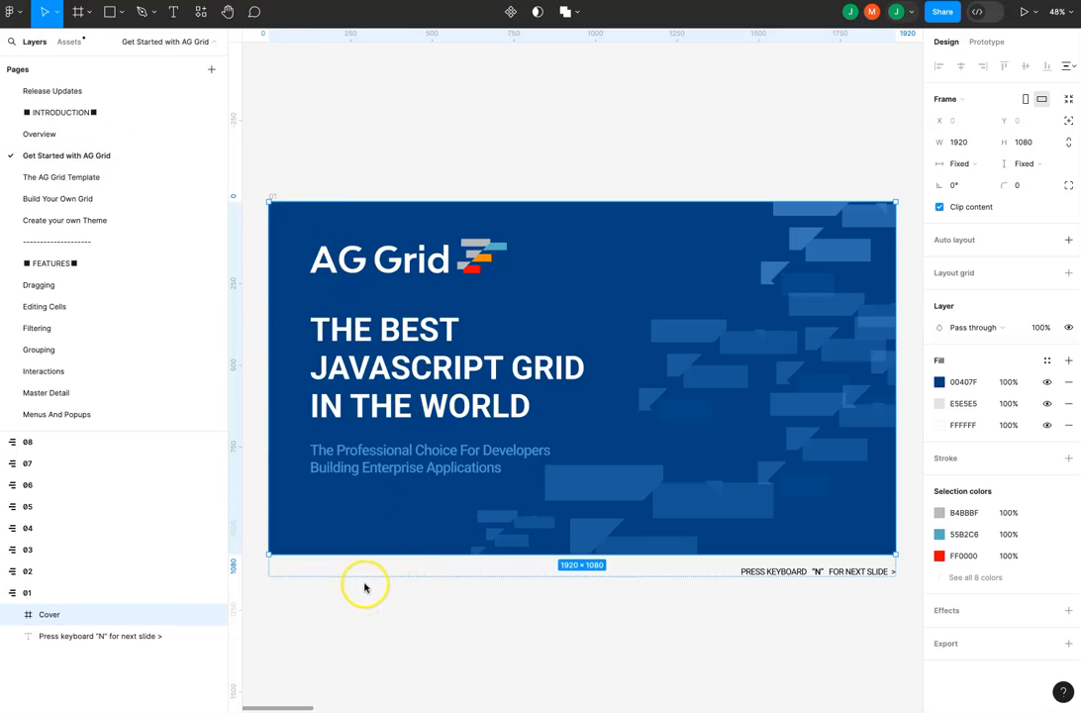
Open The AG Grid Template page and inspect the Compact Density light and Quartz Dark frames.
left_click(62, 177)
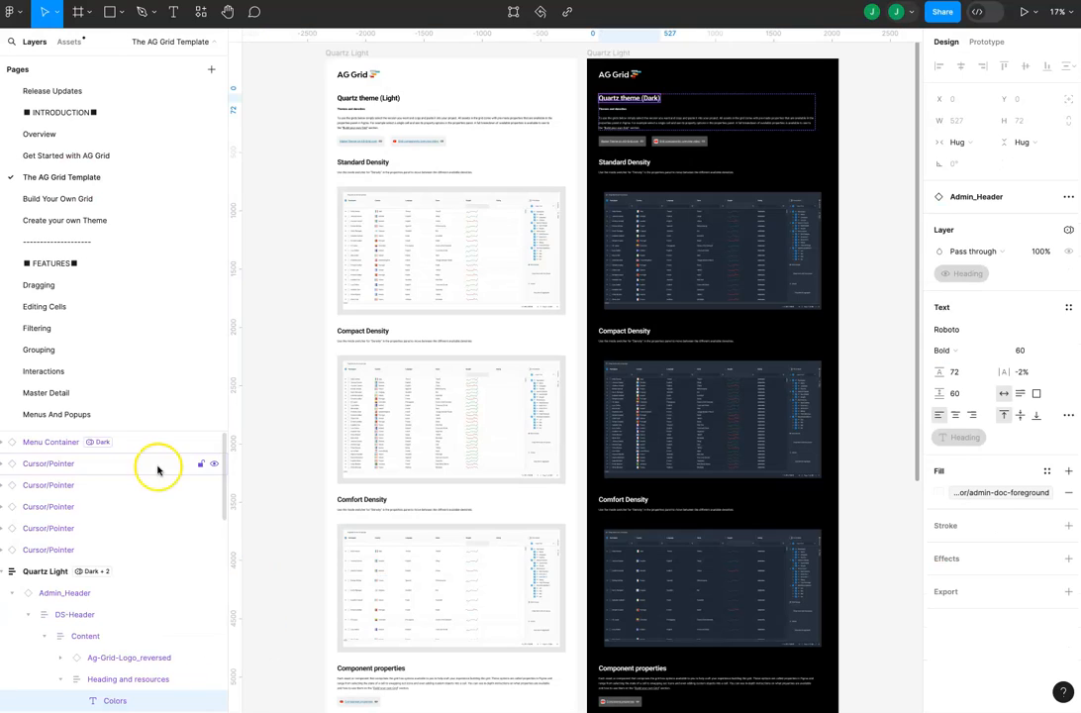
left_click(461, 418)
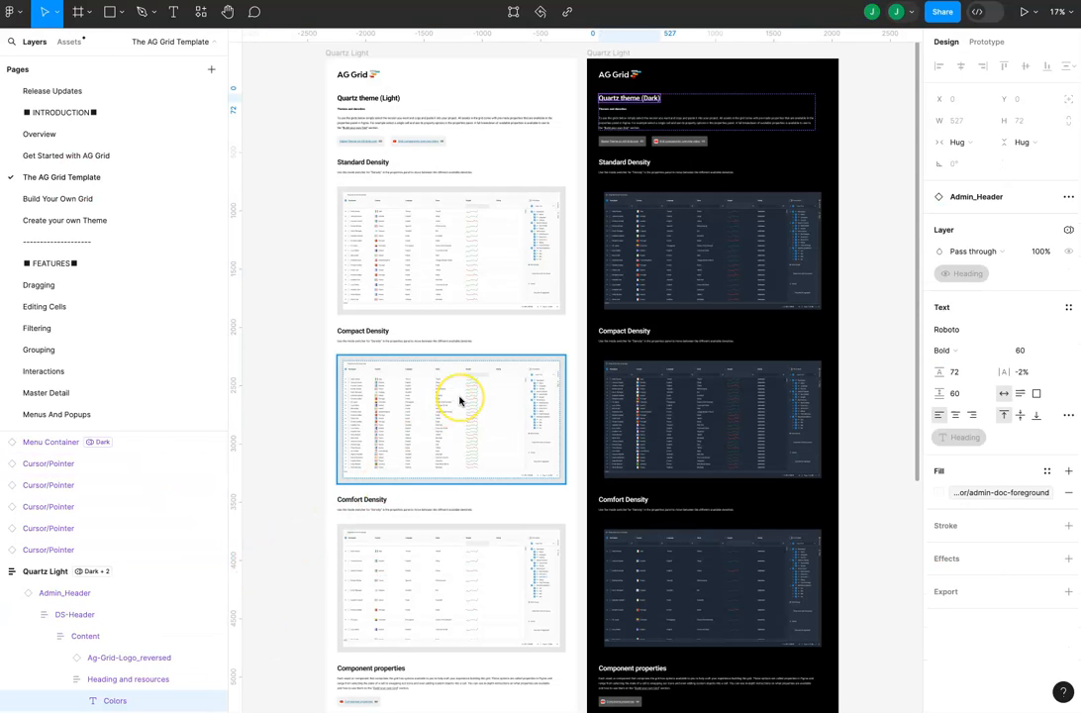
left_click(381, 109)
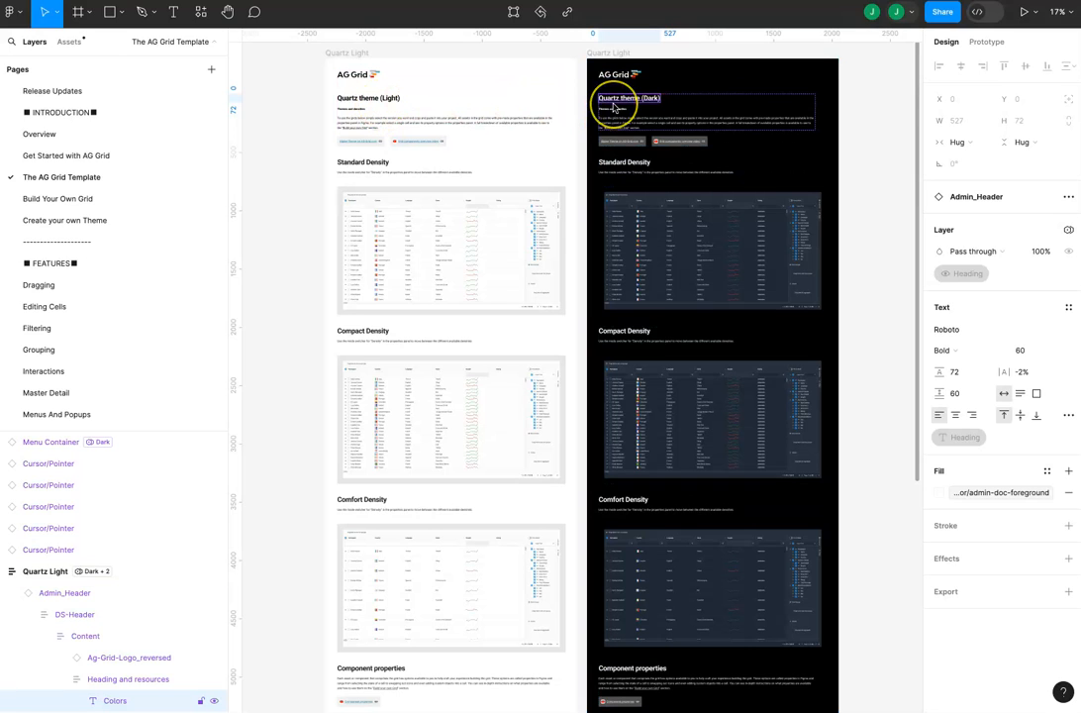
left_click(361, 162)
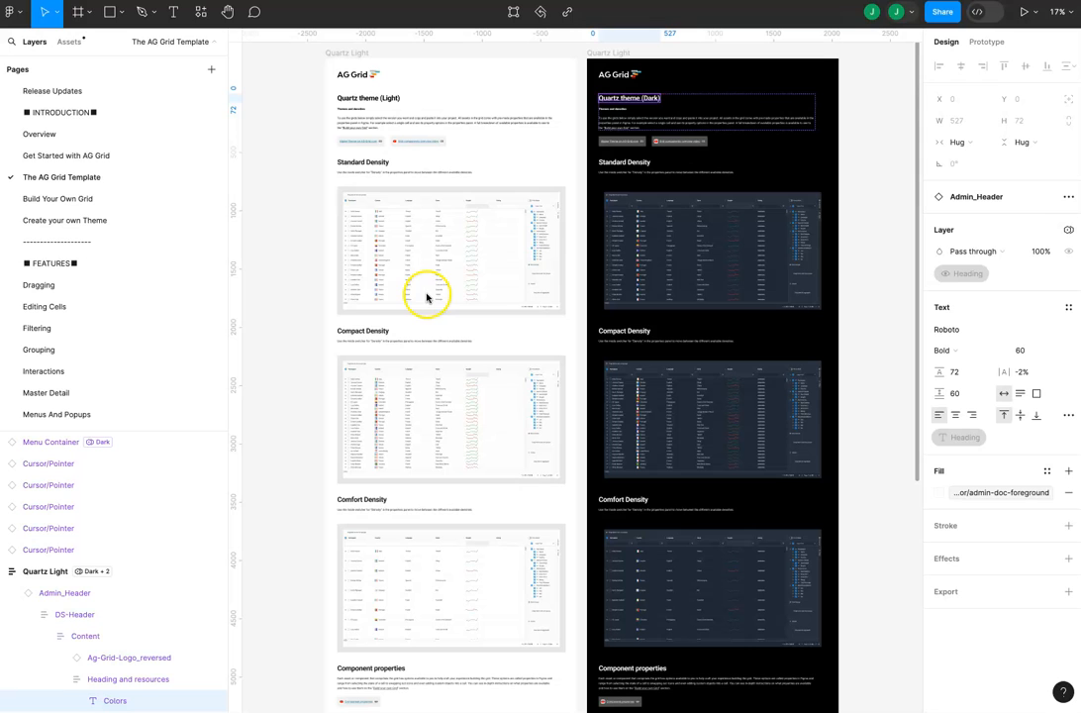
mouse_move(59, 201)
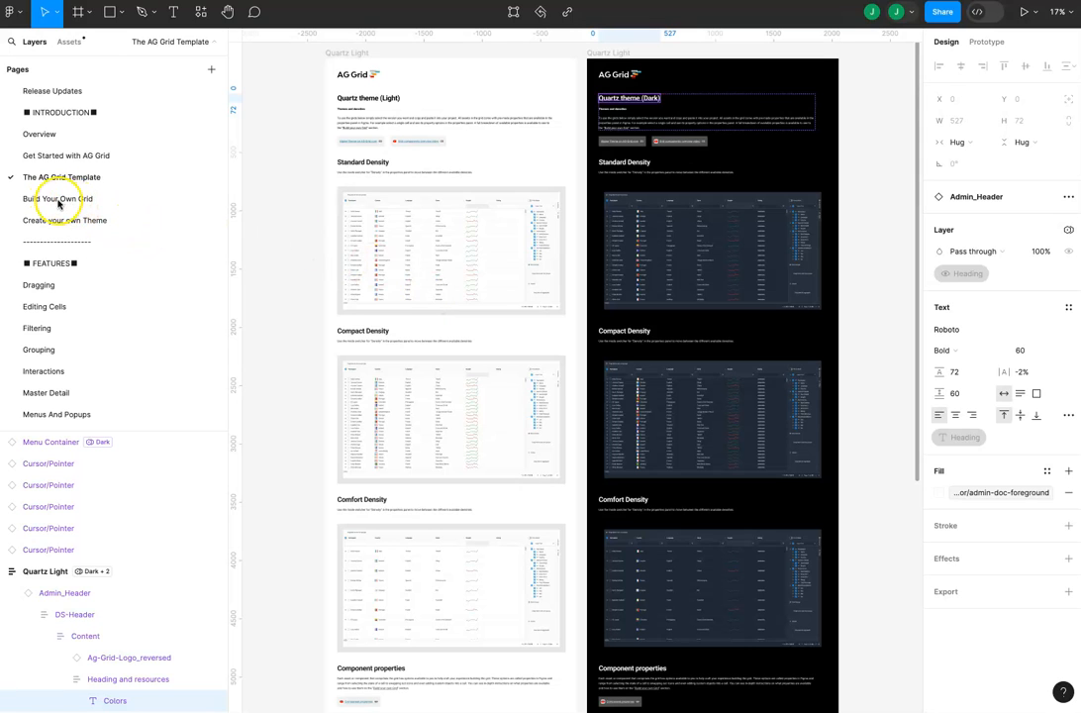
View the Build Your Own Grid guide, then switch to the Create your own Theme page.
left_click(57, 199)
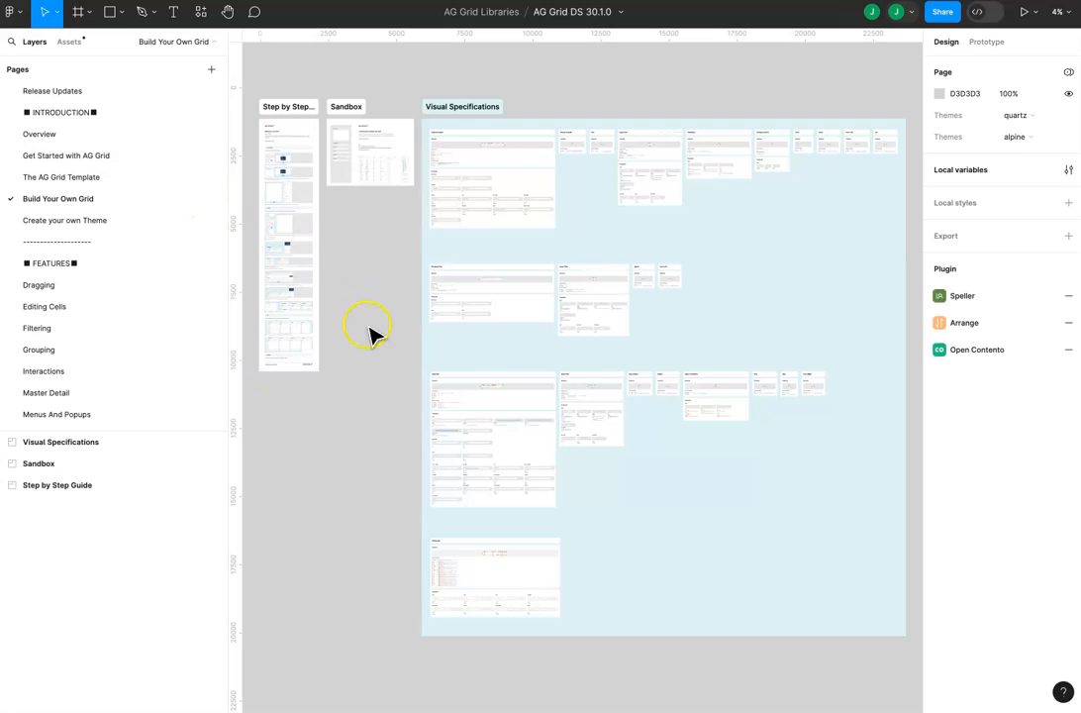
mouse_move(384, 329)
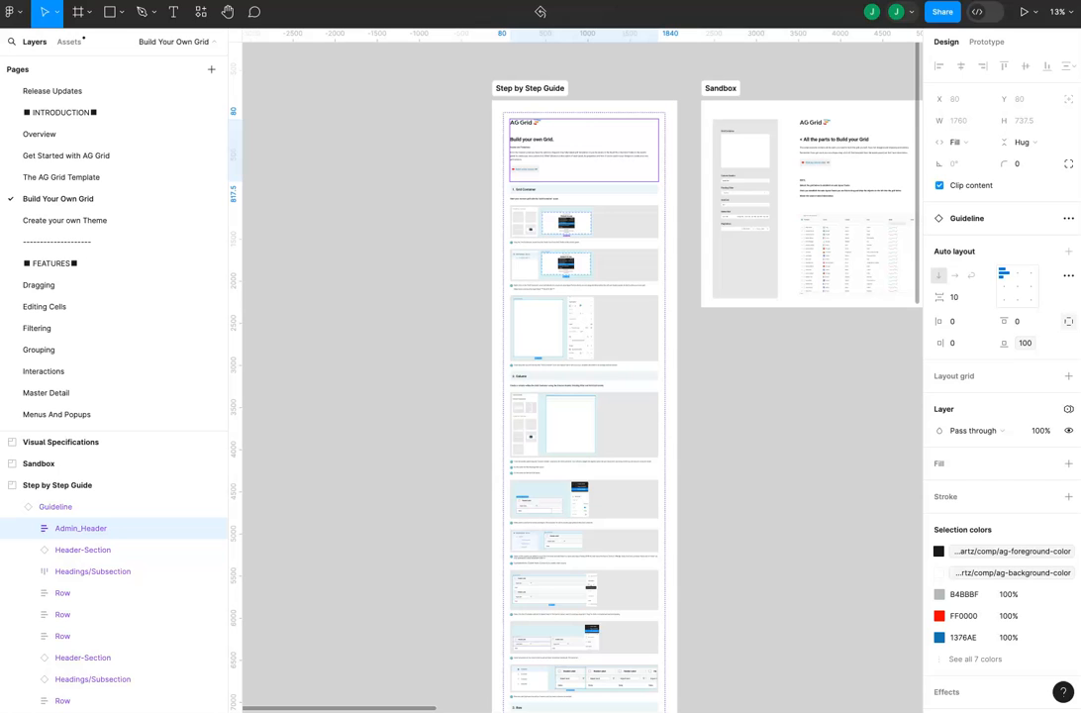
mouse_move(565, 166)
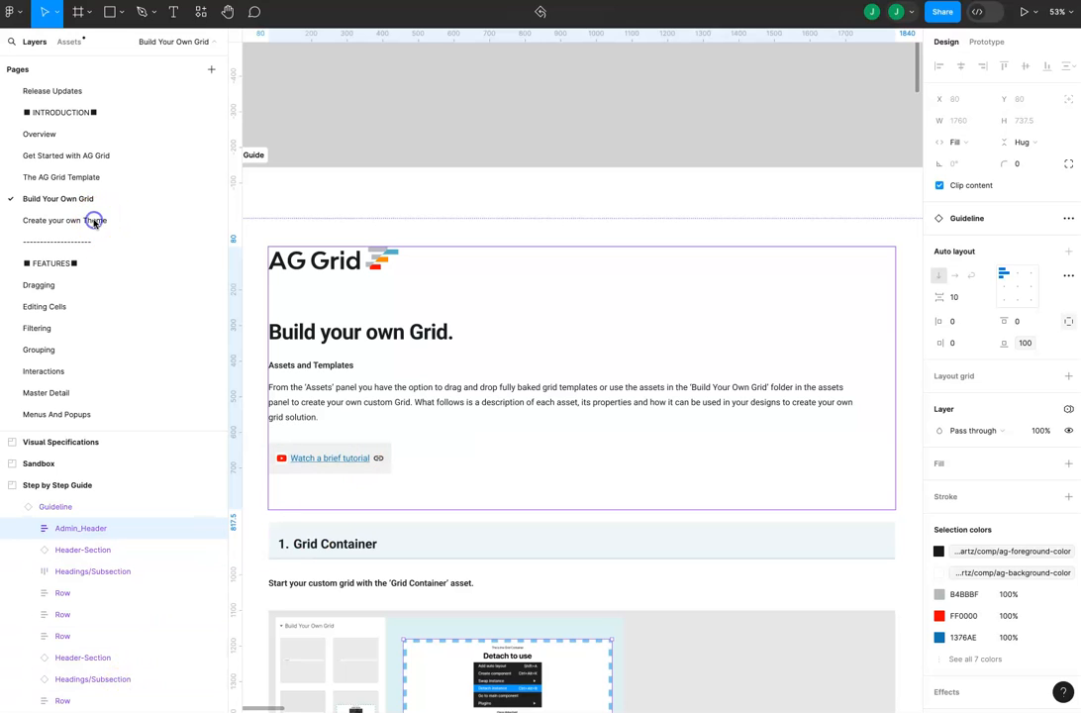
left_click(65, 220)
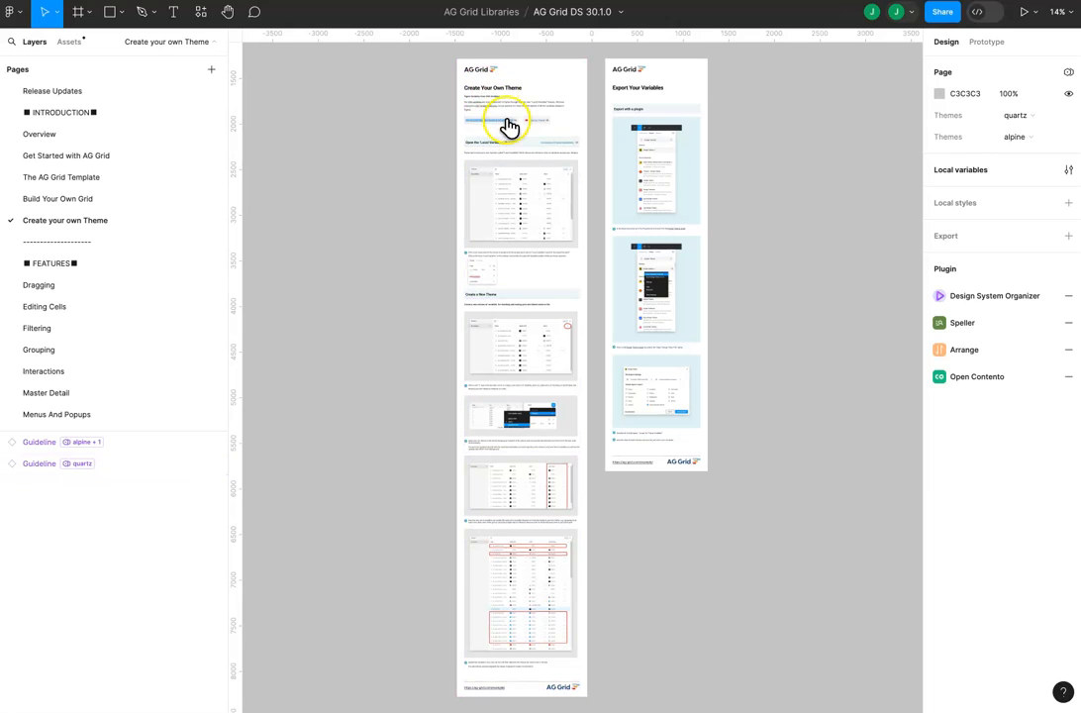
Review the Dragging page guidelines, then switch to the Editing Cells page.
left_click(519, 89)
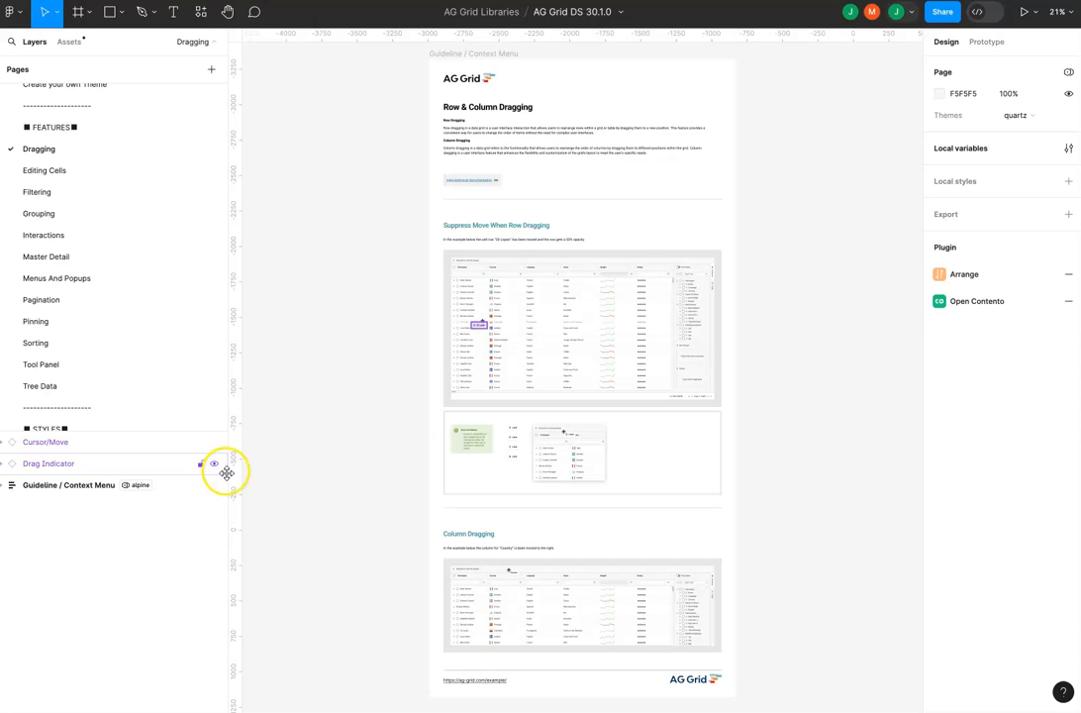
mouse_move(186, 289)
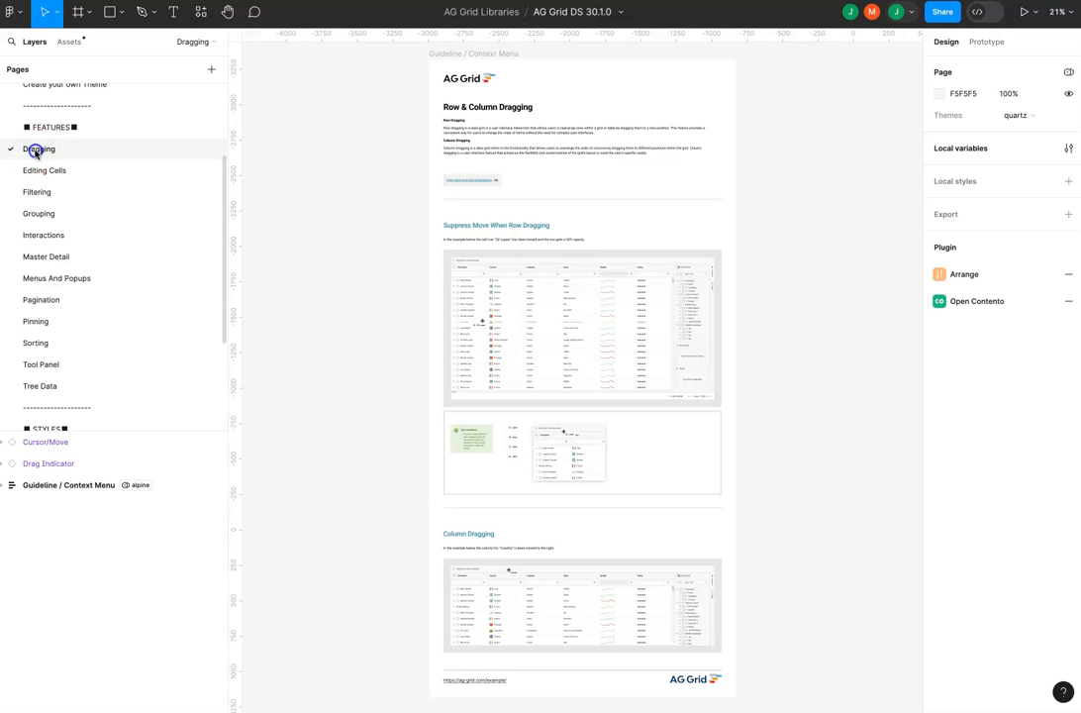
left_click(44, 171)
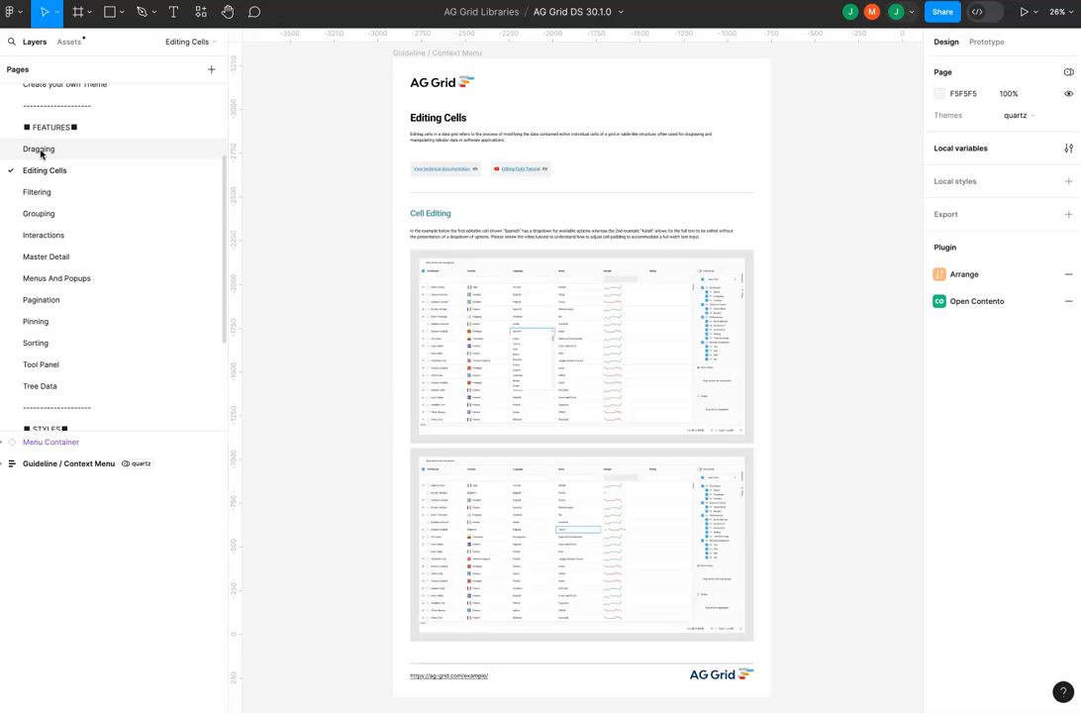
mouse_move(398, 165)
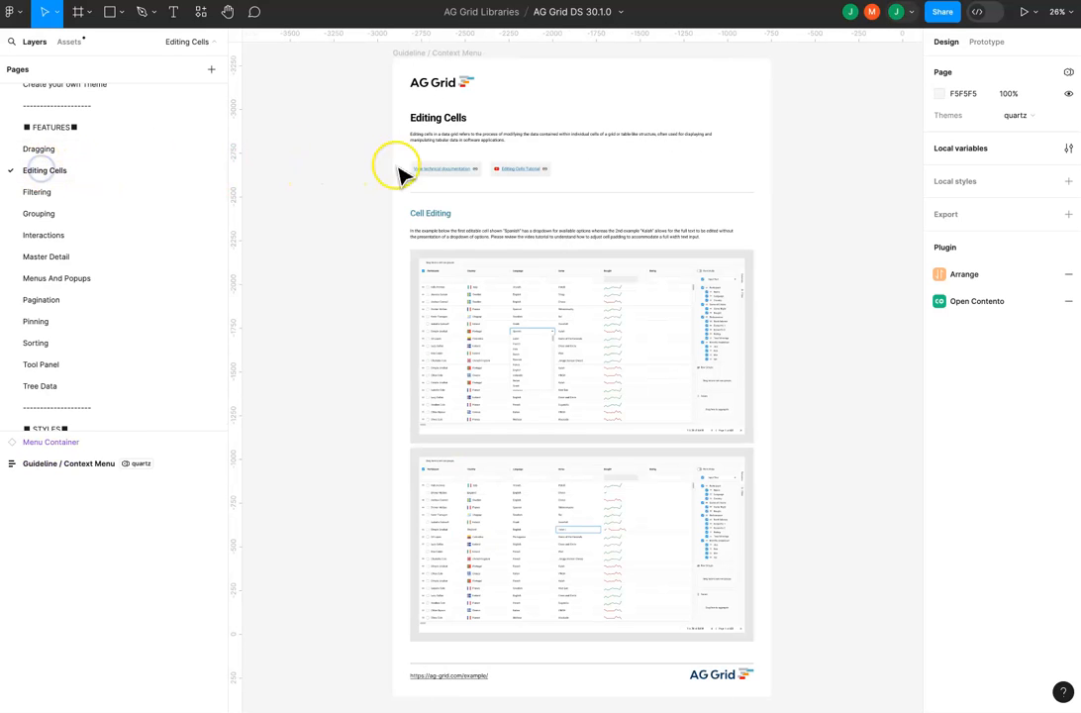
Open the Themes page listing quartz and alpine light and dark colour variables.
left_click(430, 166)
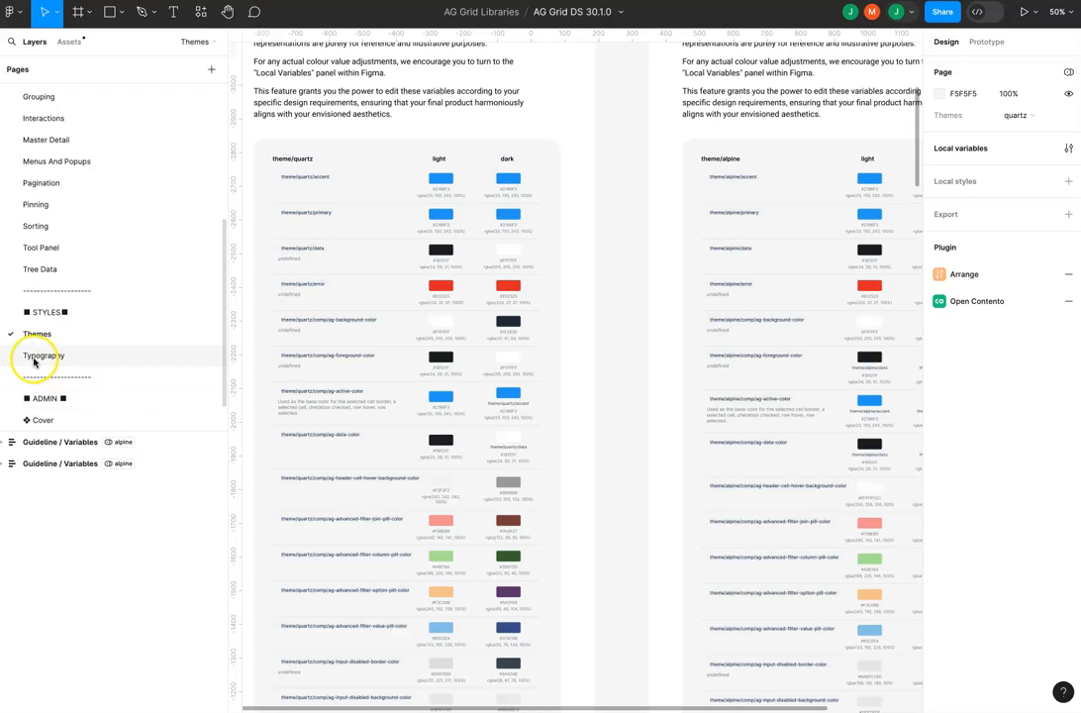
mouse_move(37, 334)
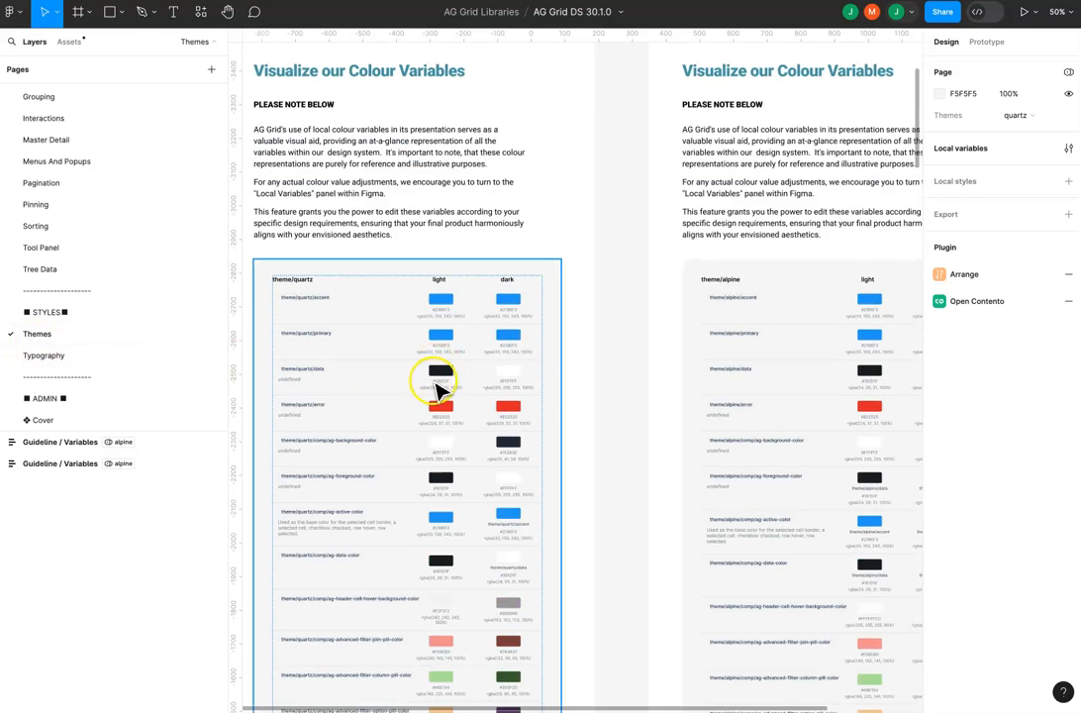
mouse_move(545, 277)
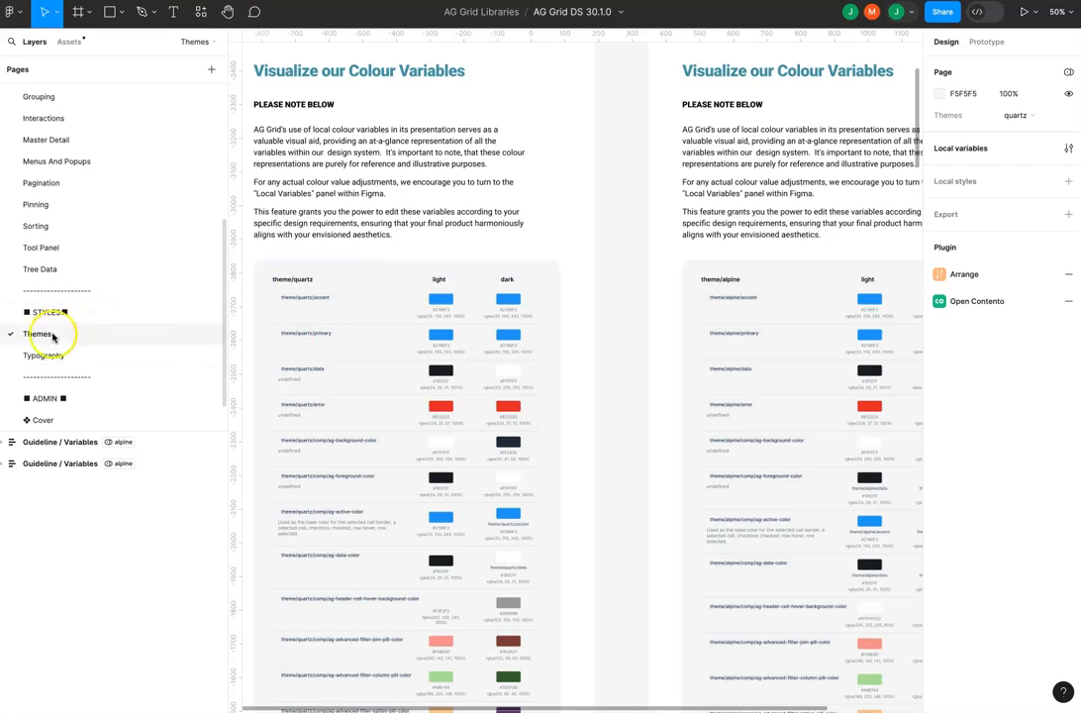
left_click(44, 355)
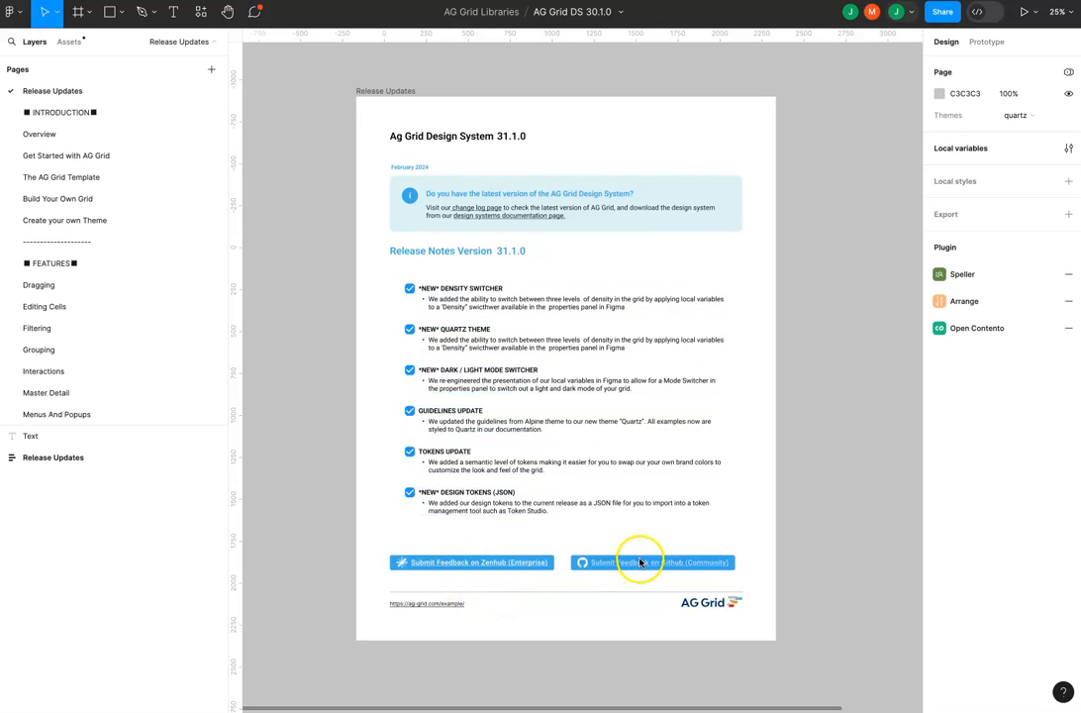
mouse_move(452, 568)
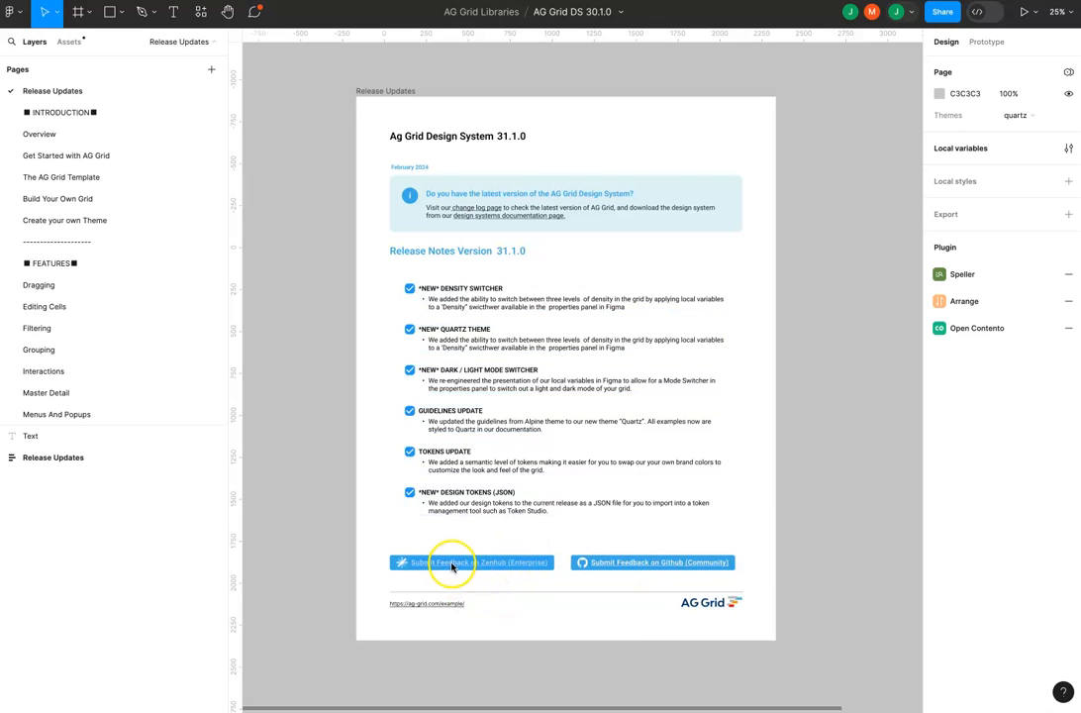
mouse_move(653, 562)
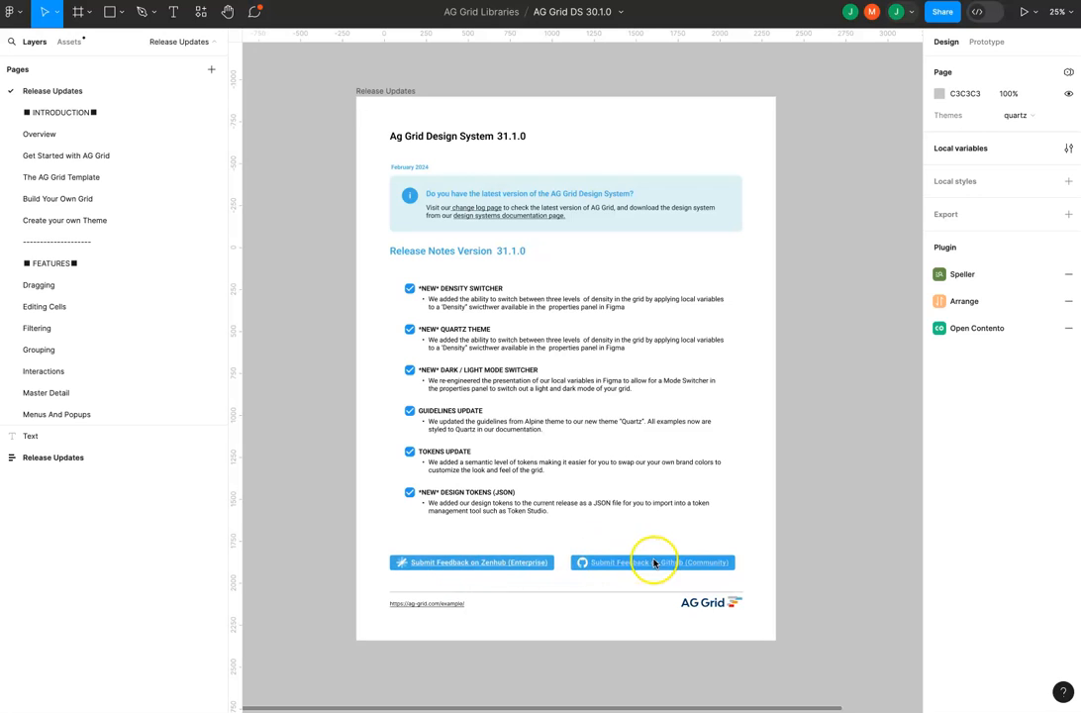
Try the Github community feedback link in the 31.1.0 release notes.
left_click(655, 562)
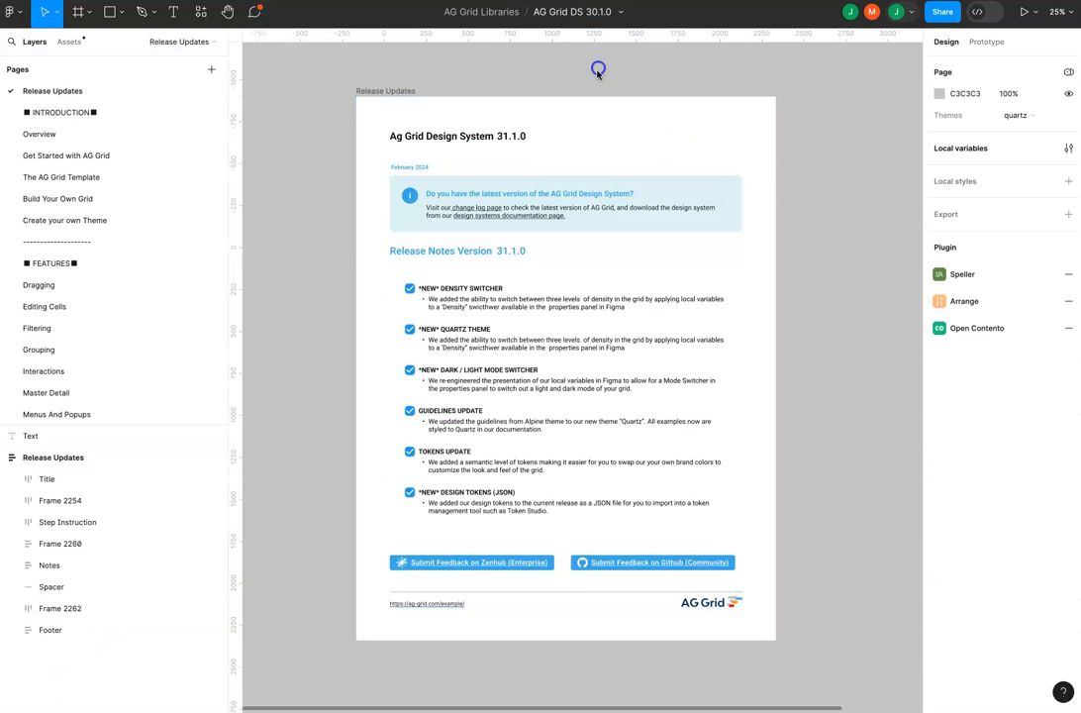
mouse_move(531, 221)
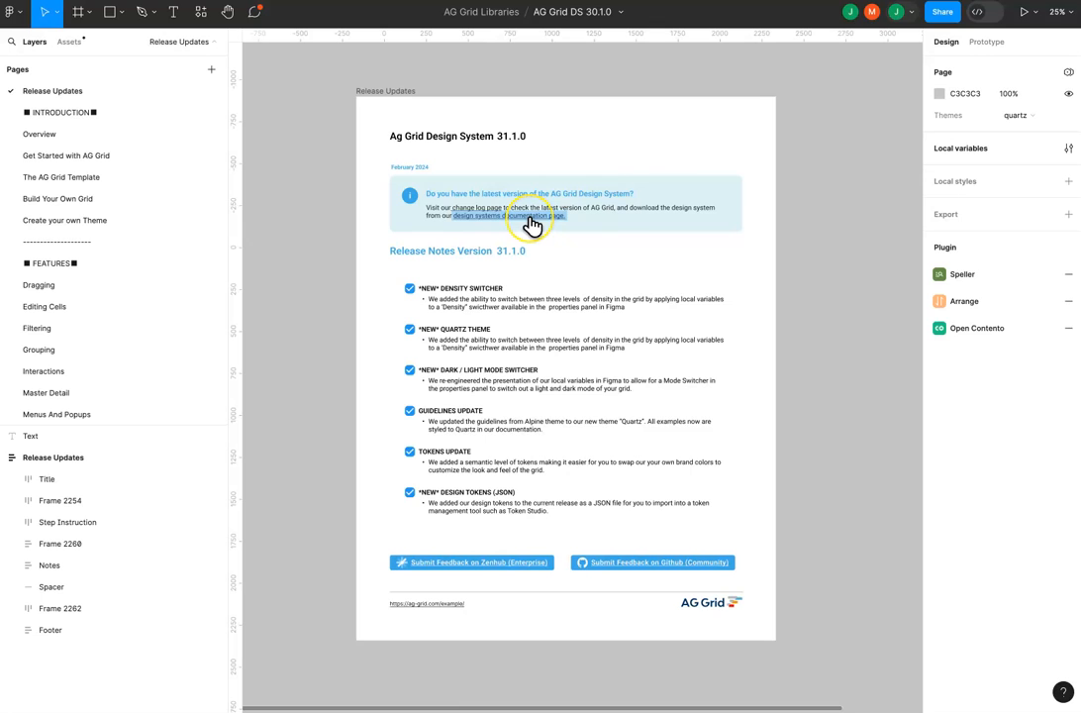
Follow the design systems documentation link and scroll down to Download & Install.
left_click(532, 216)
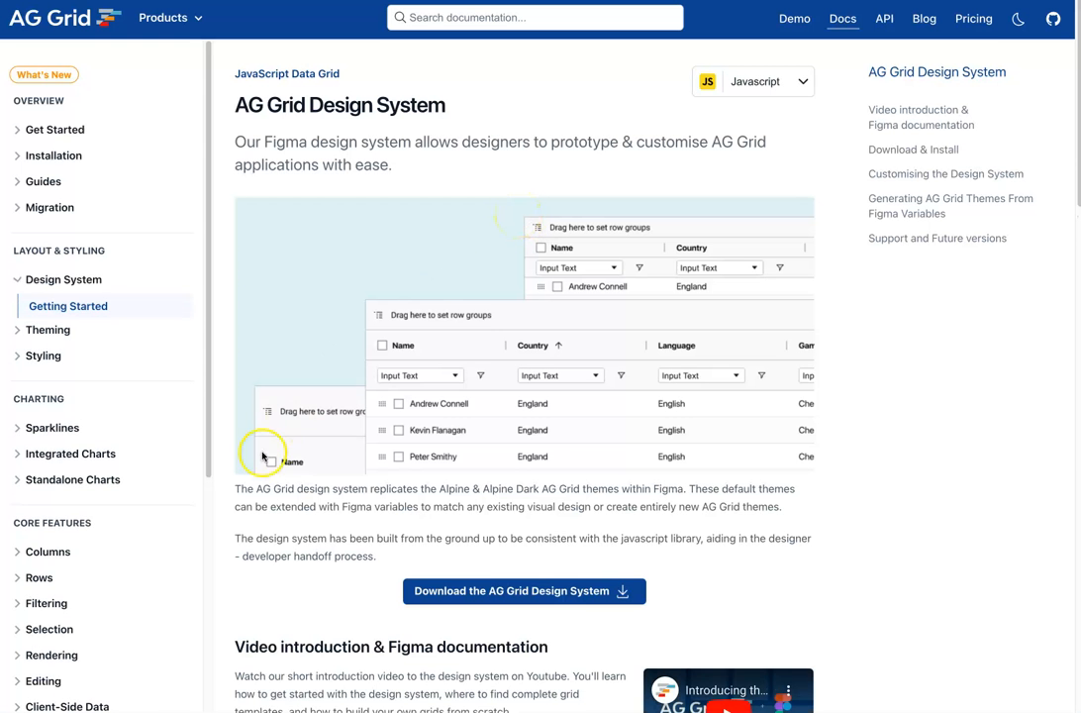
scroll("down", 3)
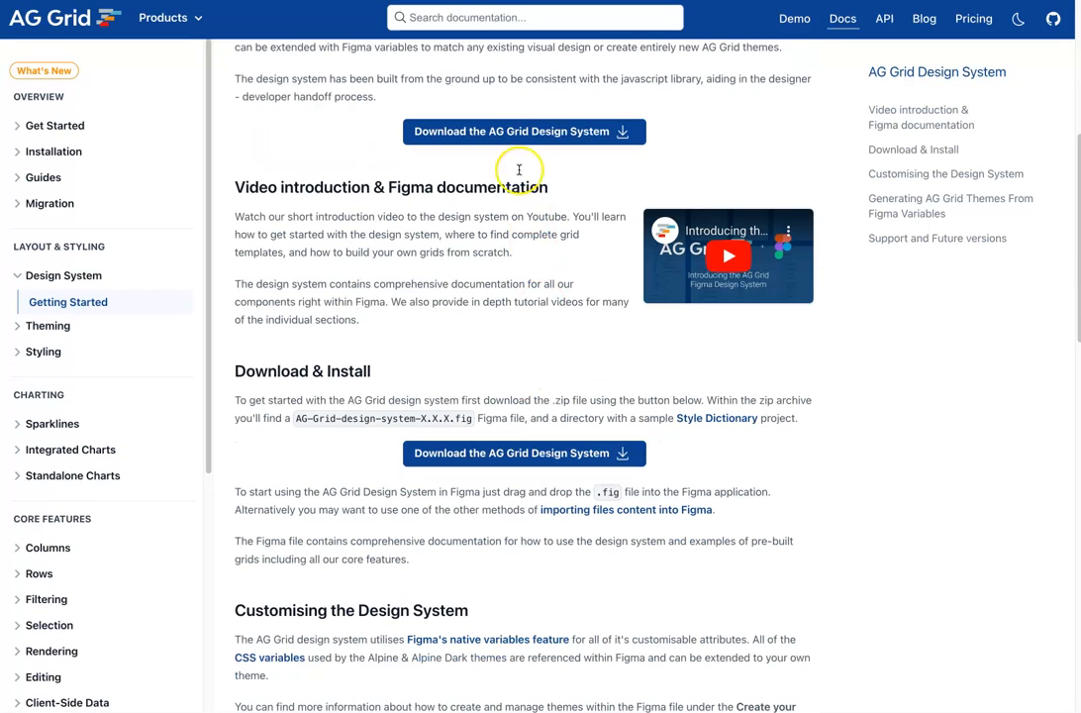